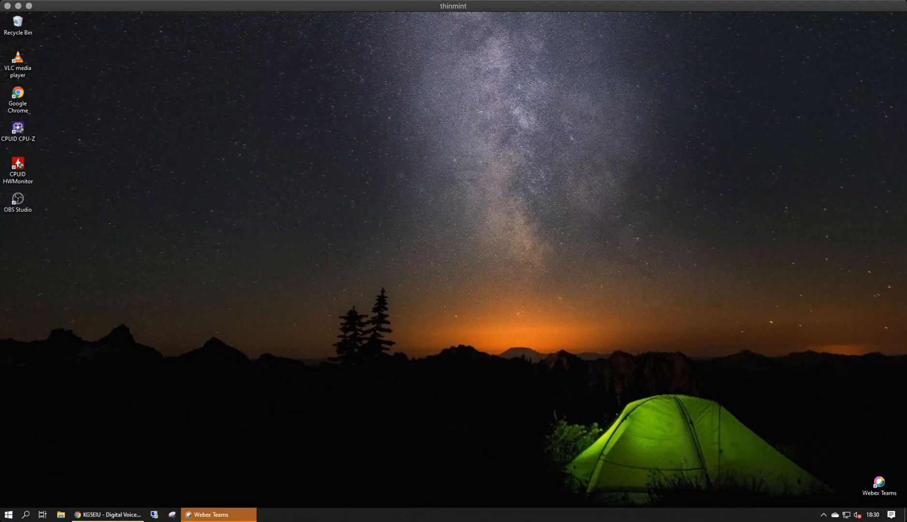
Step: Launch cmd through the Run dialog from the Start button's shortcut menu
{"action": "right_click", "coordinate": [8, 515]}
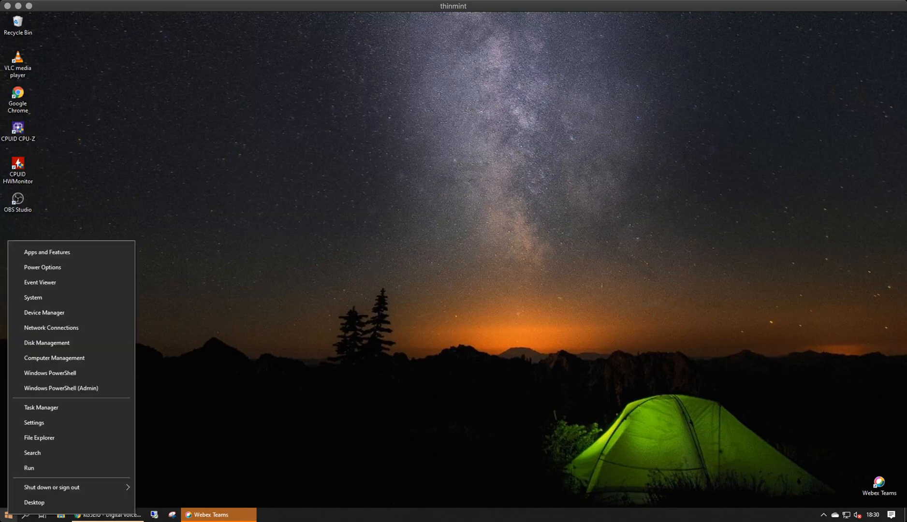
{"action": "left_click", "coordinate": [29, 469]}
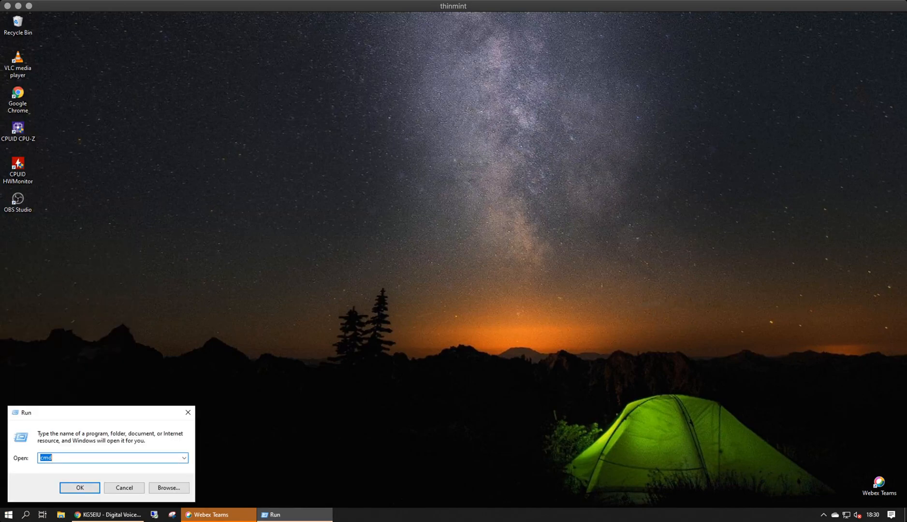
{"action": "left_click", "coordinate": [79, 488]}
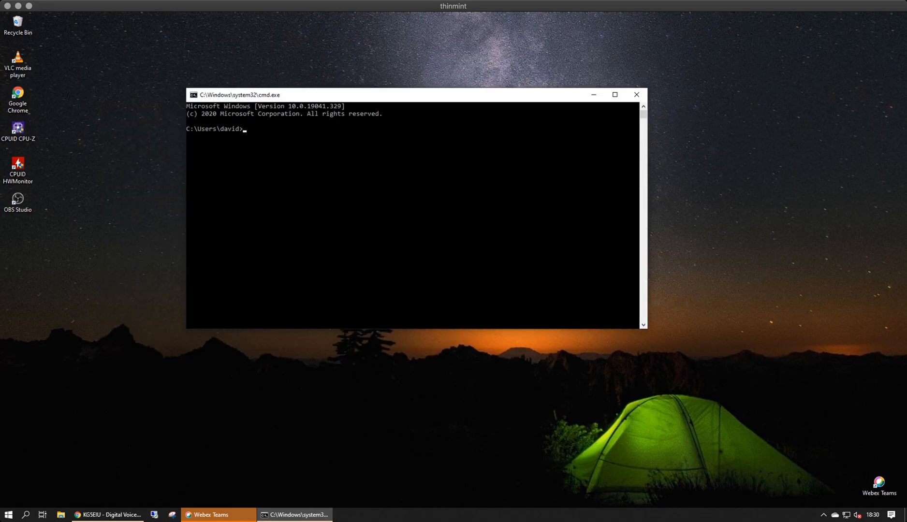
{"action": "type", "text": "ssh"}
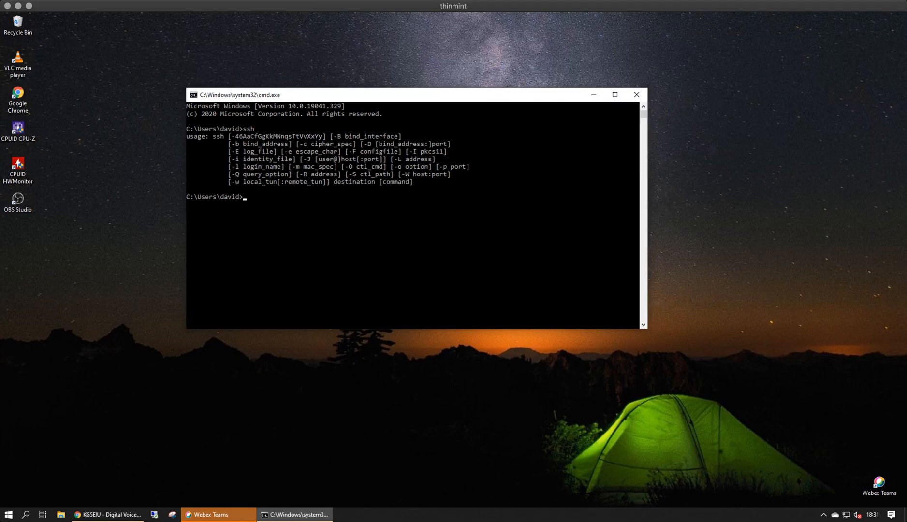
{"action": "type", "text": "ssh"}
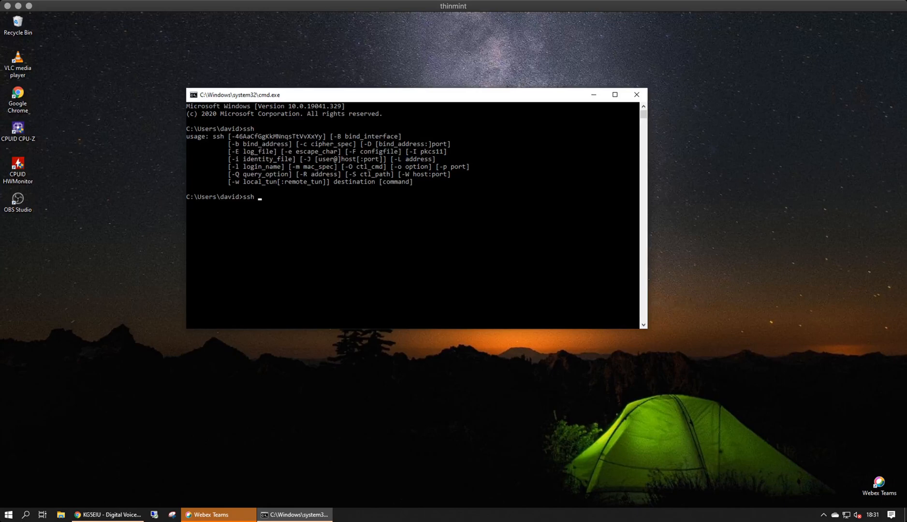
{"action": "type", "text": "pi-star"}
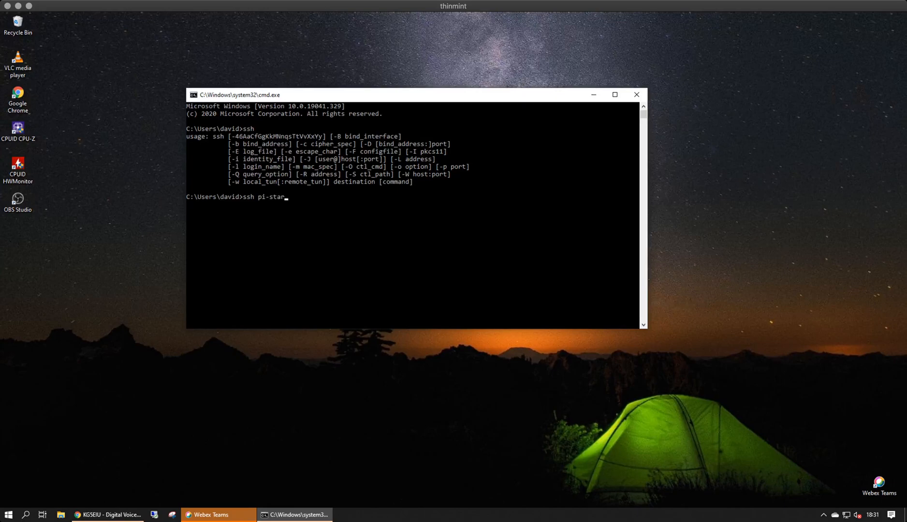
{"action": "type", "text": "@"}
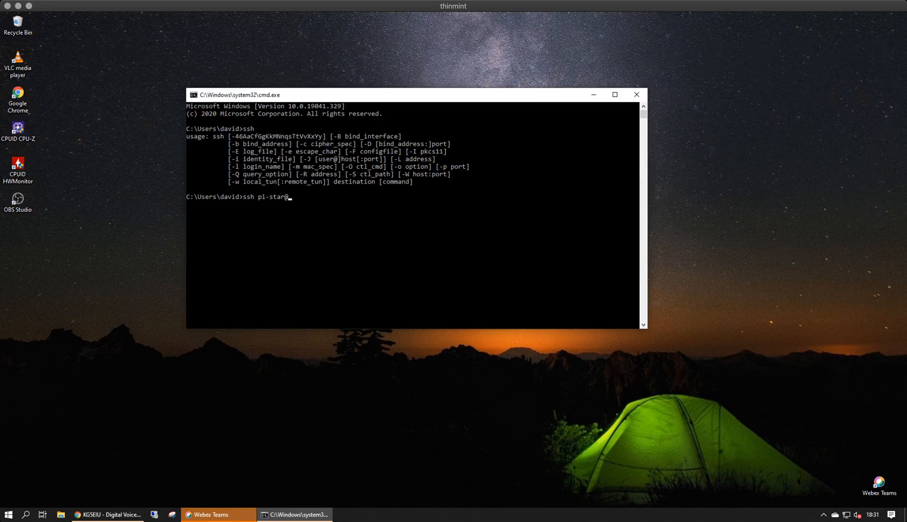
{"action": "type", "text": "mega-star"}
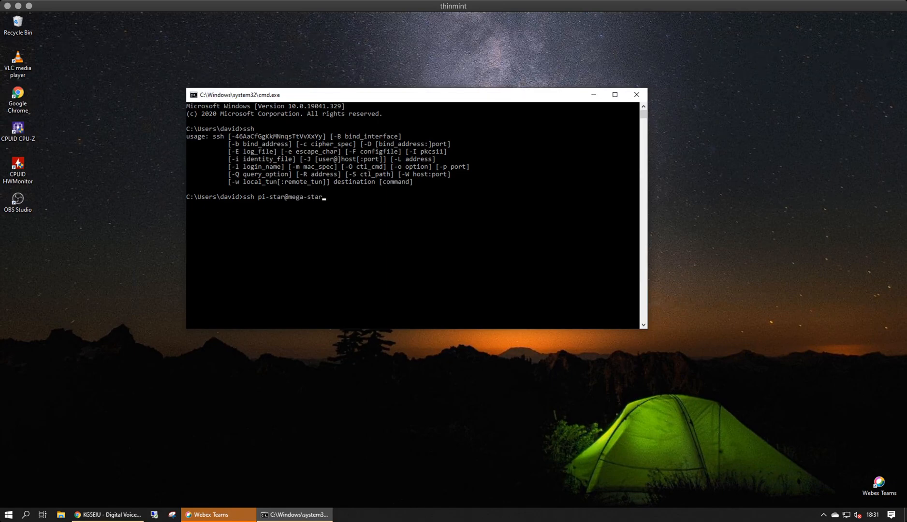
{"action": "type", "text": ".local."}
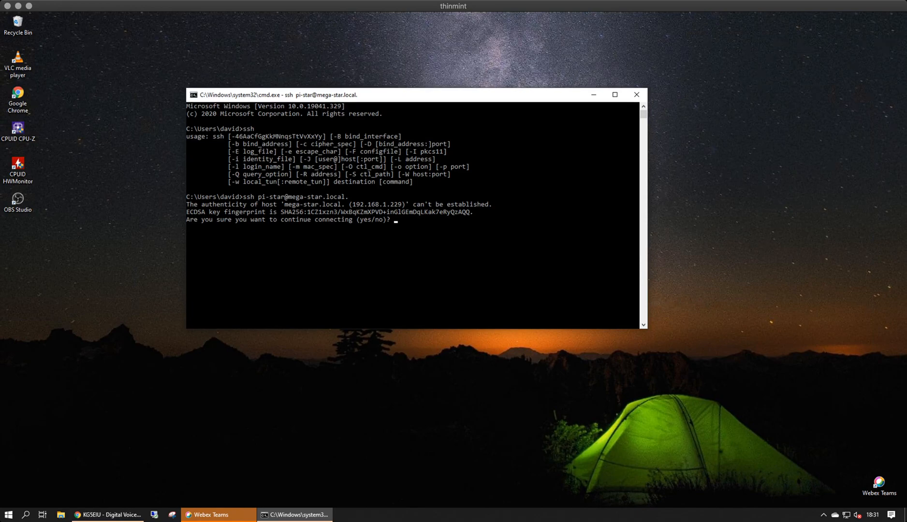
Step: Answer yes to trust the hotspot's host key and log in as pi-star
{"action": "type", "text": "yes"}
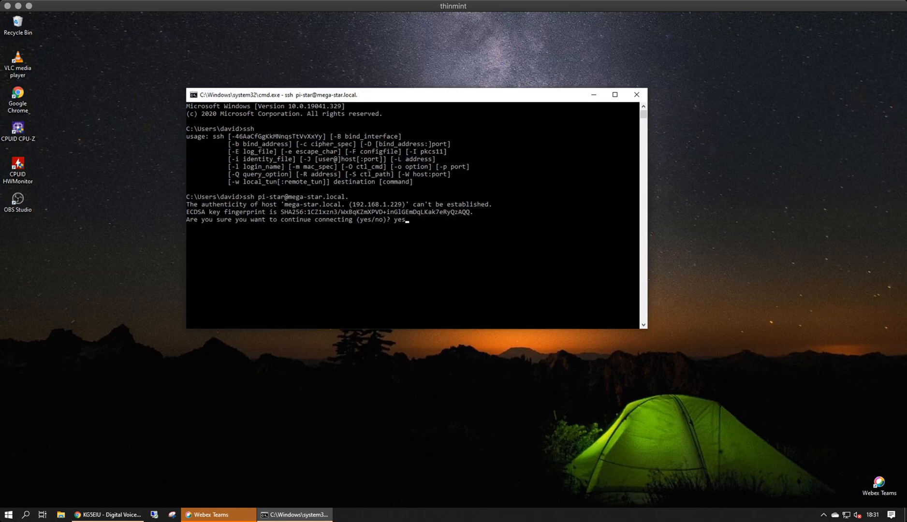
{"action": "key", "text": "enter"}
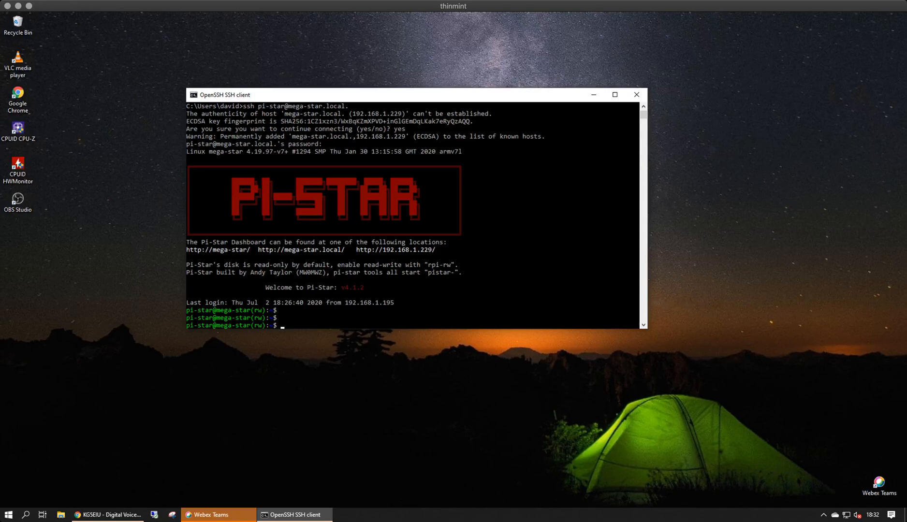
Step: Exit the SSH session (after an 'eixt' typo) and run dir in the home folder
{"action": "type", "text": "eixt"}
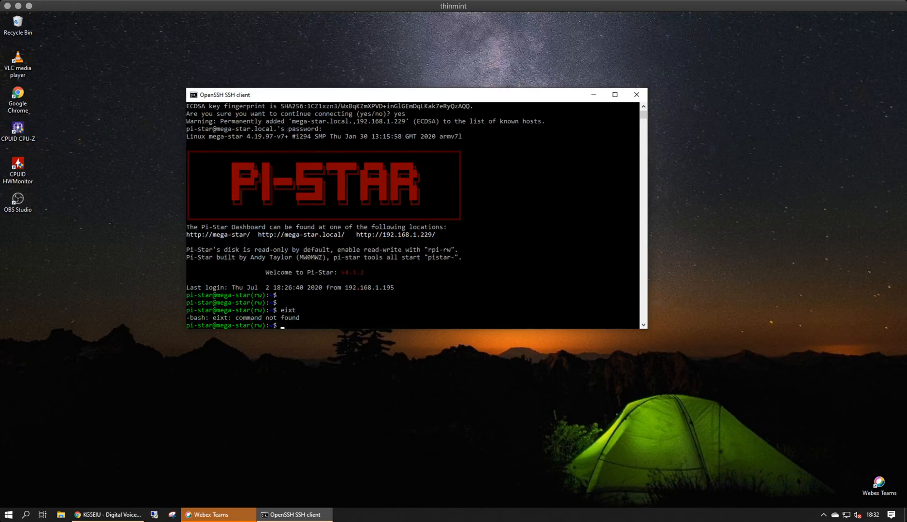
{"action": "type", "text": "exit"}
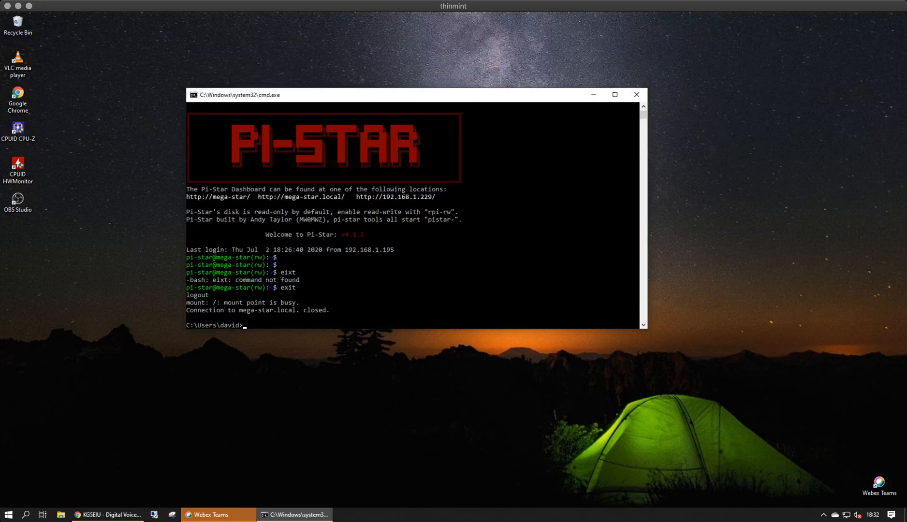
{"action": "type", "text": "dir"}
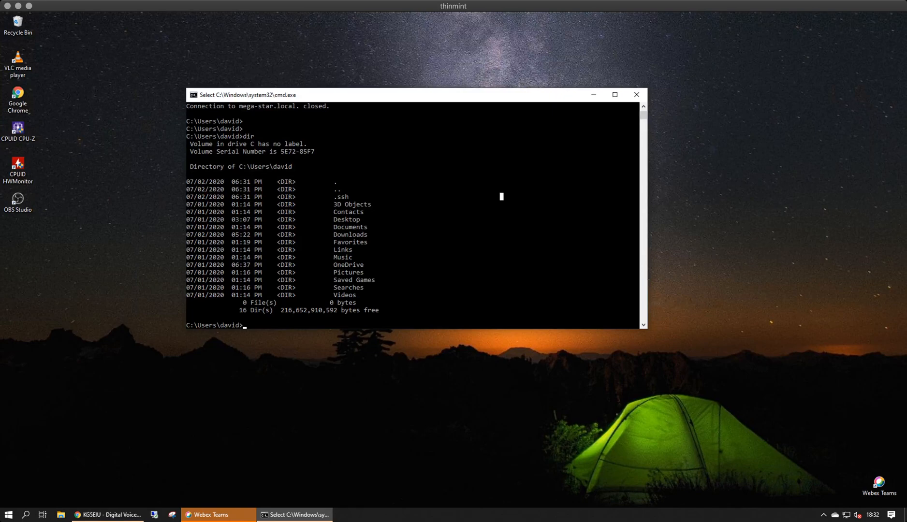
Step: Change into the .ssh folder and list it, showing known_hosts at 193 bytes
{"action": "type", "text": "cd .ssh"}
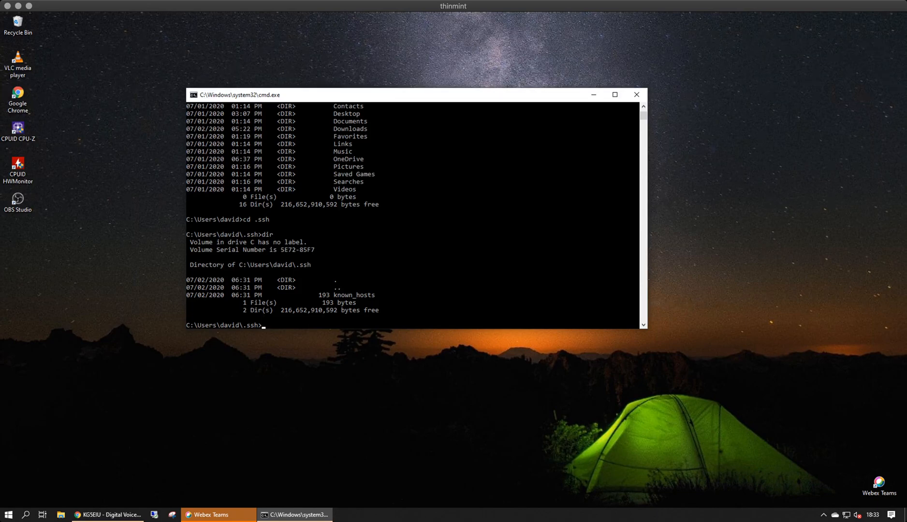
Step: Run del *.* to remove known_hosts, return with cd .. and begin typing ssh
{"action": "type", "text": "del"}
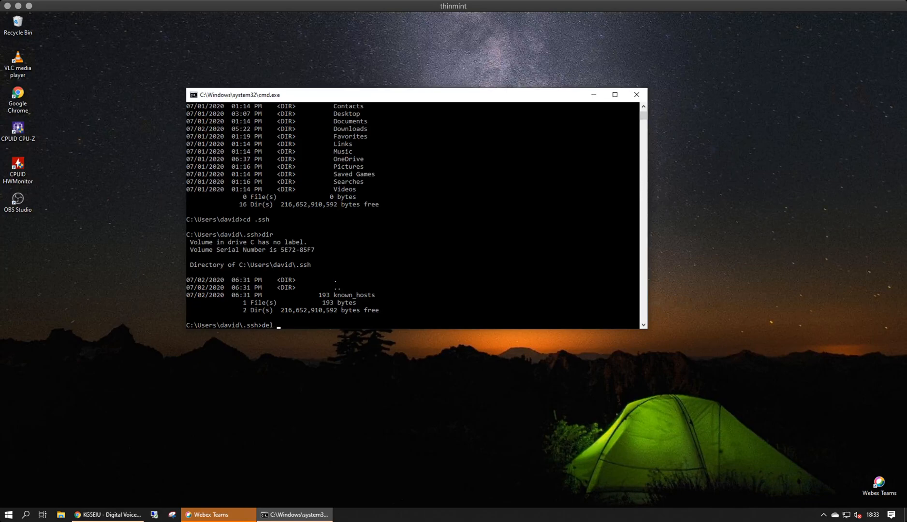
{"action": "type", "text": "*.*"}
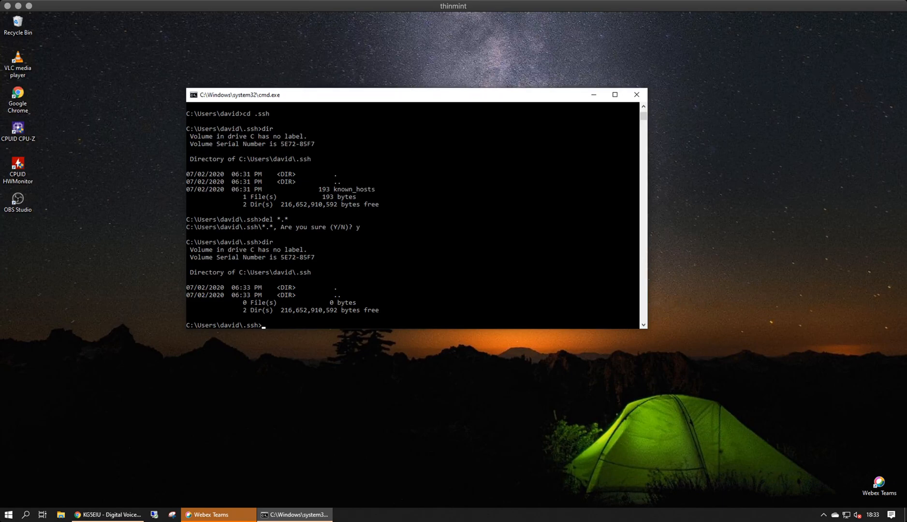
{"action": "type", "text": "cd .."}
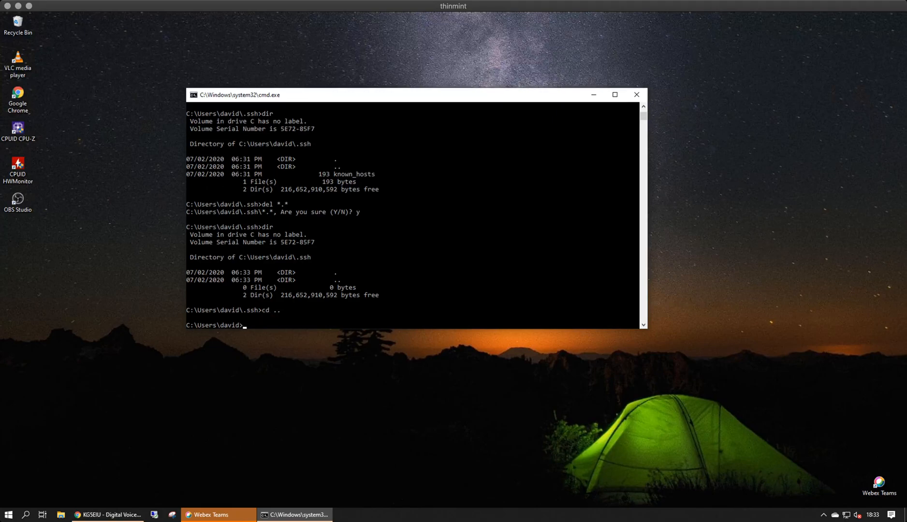
{"action": "type", "text": "ssh"}
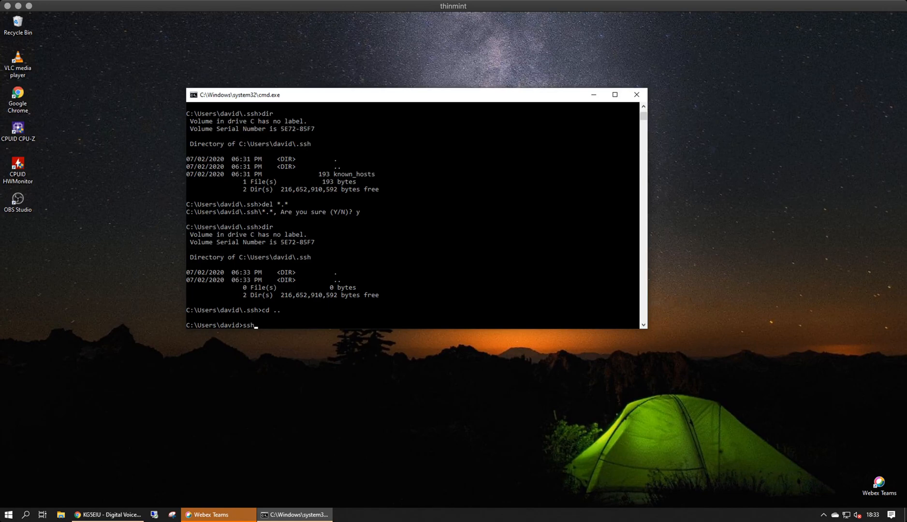